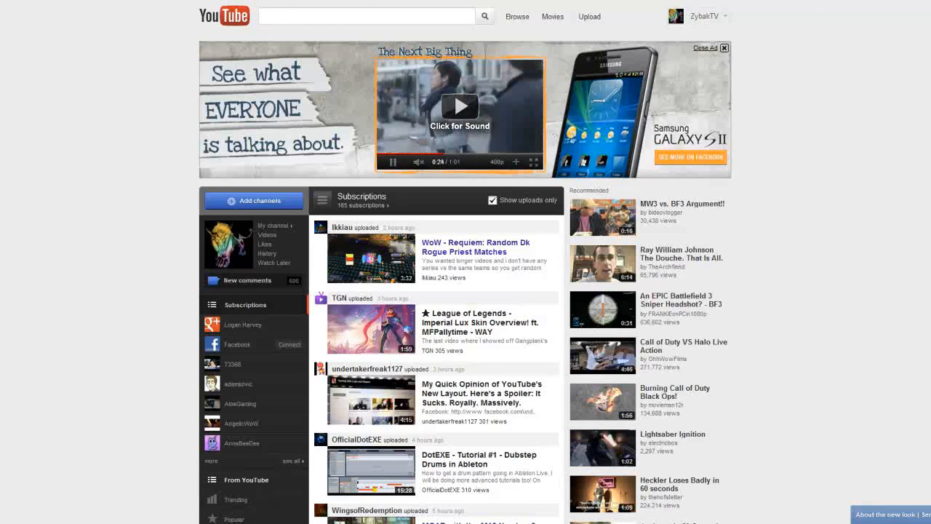
# - Scroll the YouTube homepage feed up and down to survey the new layout
pyautogui.scroll(-3)
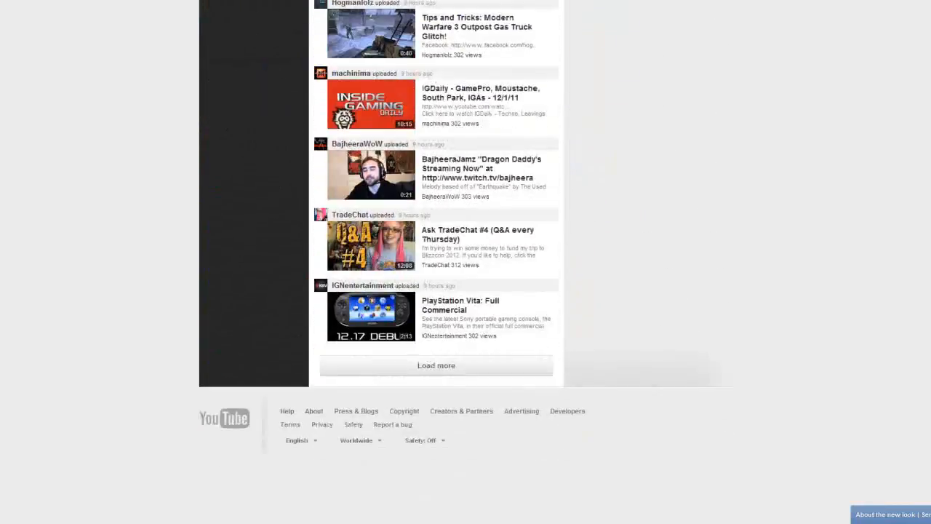
pyautogui.scroll(3)
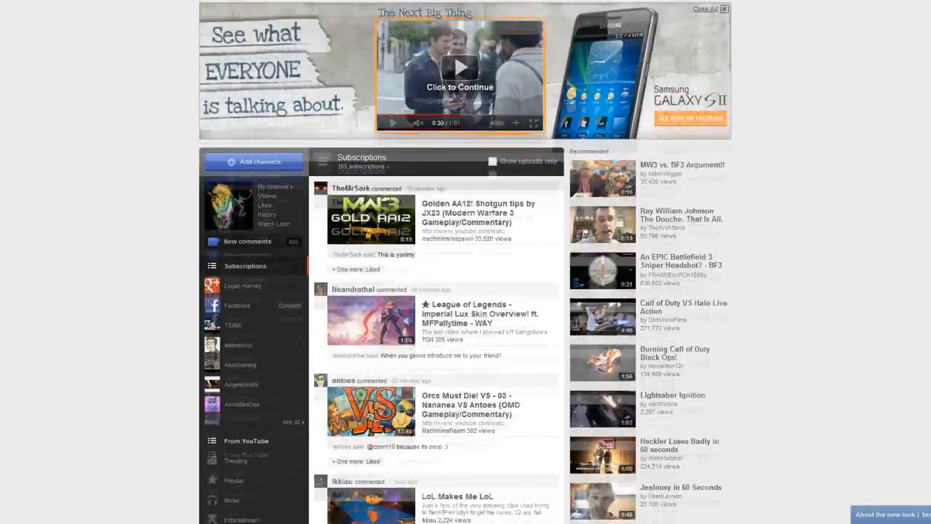
pyautogui.scroll(-3)
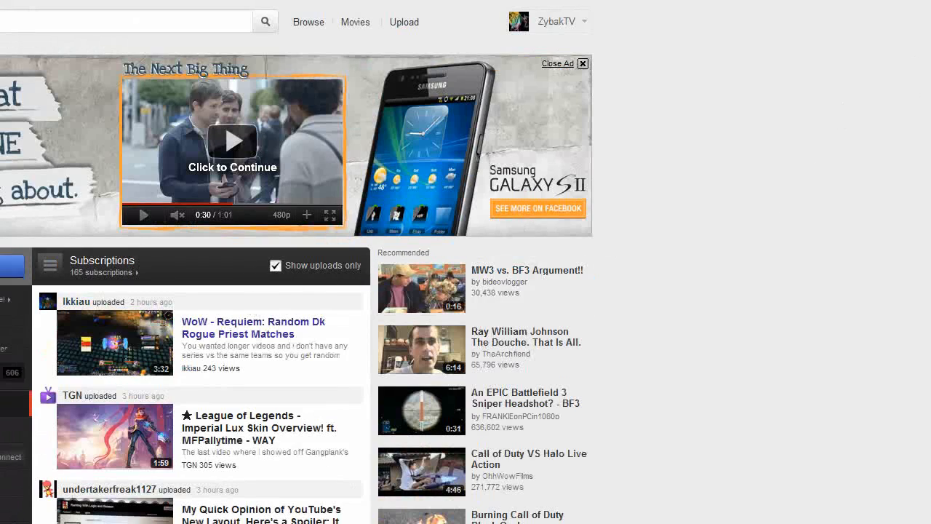
pyautogui.scroll(-3)
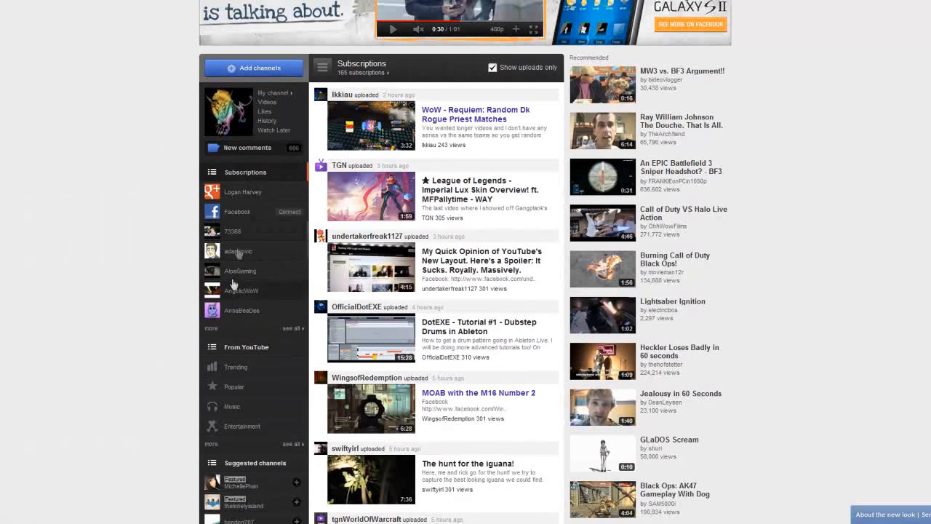
pyautogui.moveTo(244, 324)
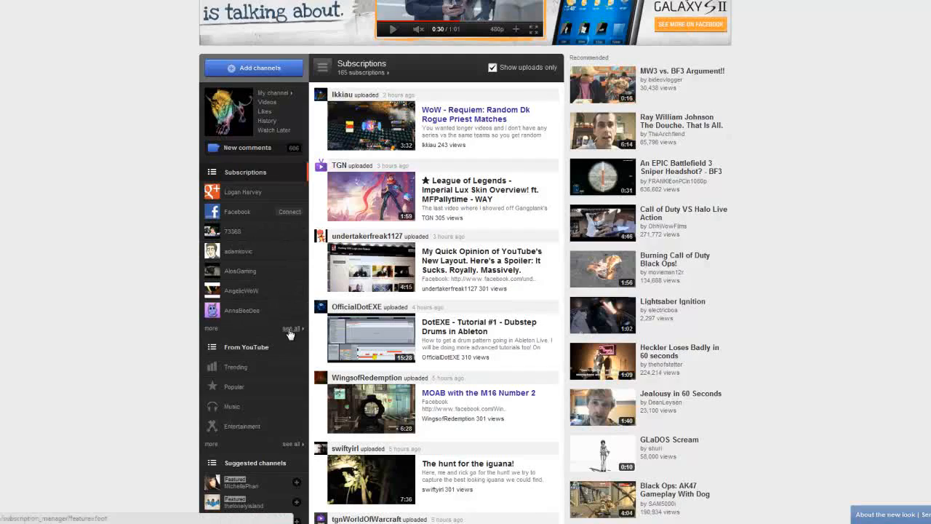
# - Open the All subscriptions page and scroll through the alphabetical channel list
pyautogui.click(291, 329)
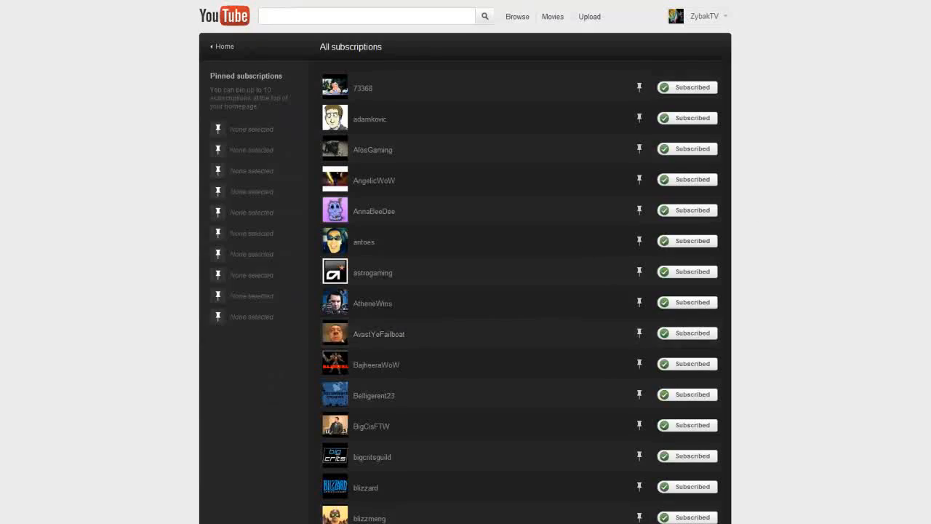
pyautogui.scroll(-3)
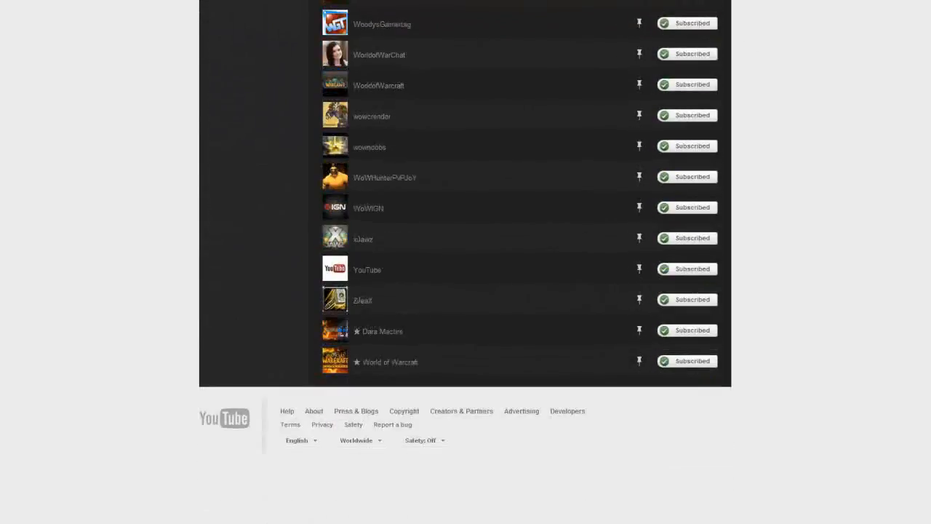
pyautogui.scroll(3)
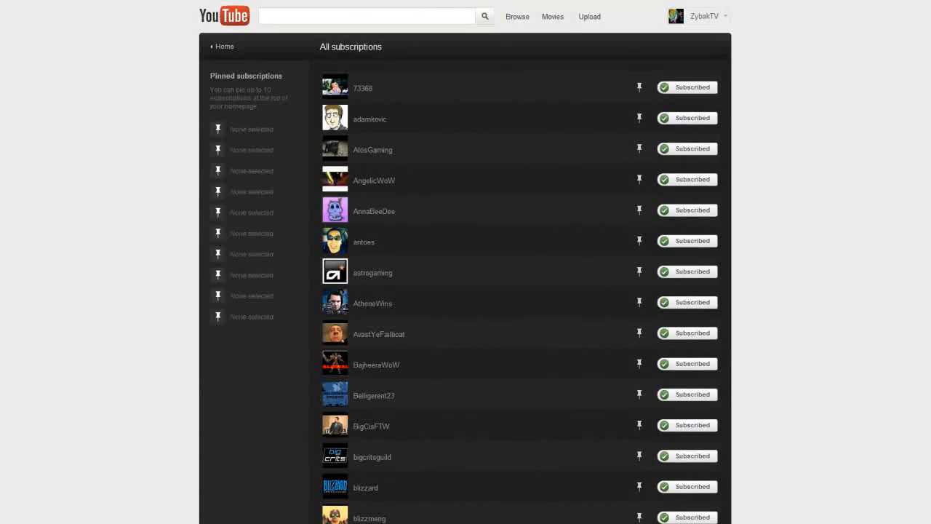
pyautogui.scroll(-3)
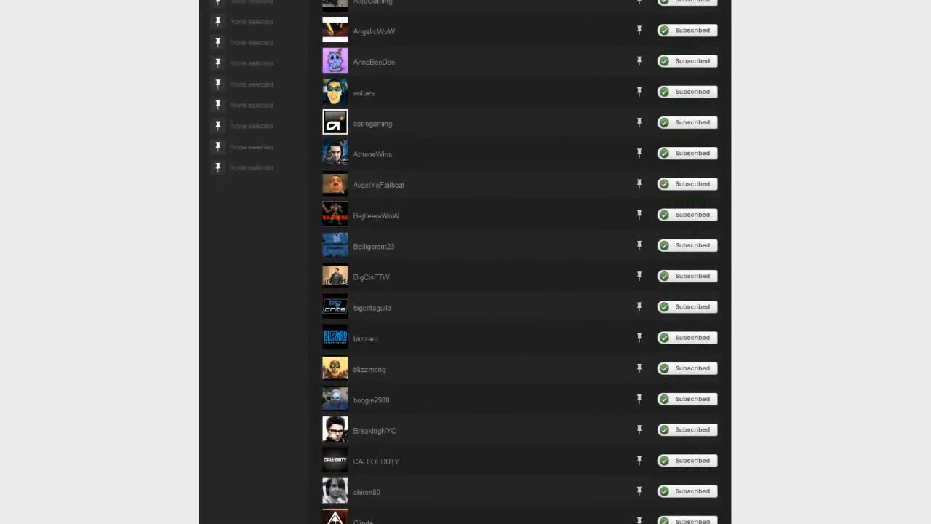
pyautogui.scroll(-3)
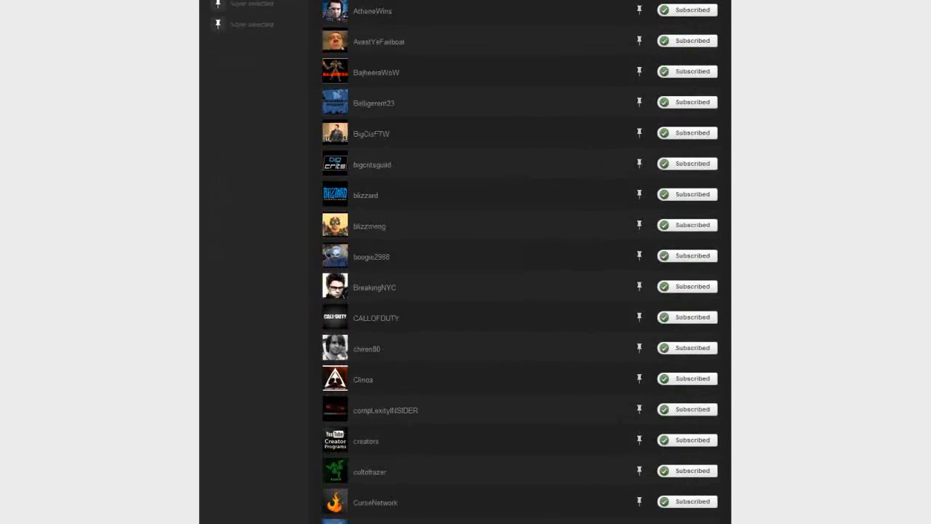
pyautogui.scroll(-3)
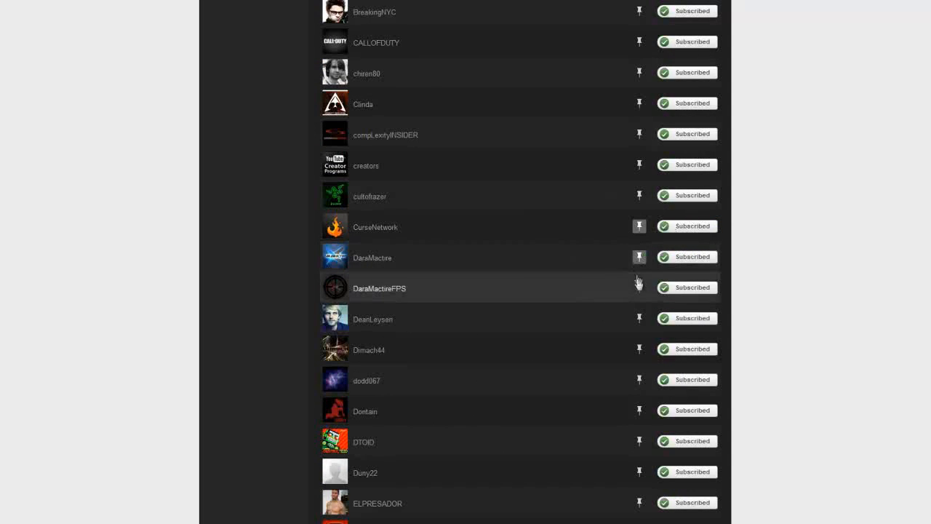
pyautogui.moveTo(640, 411)
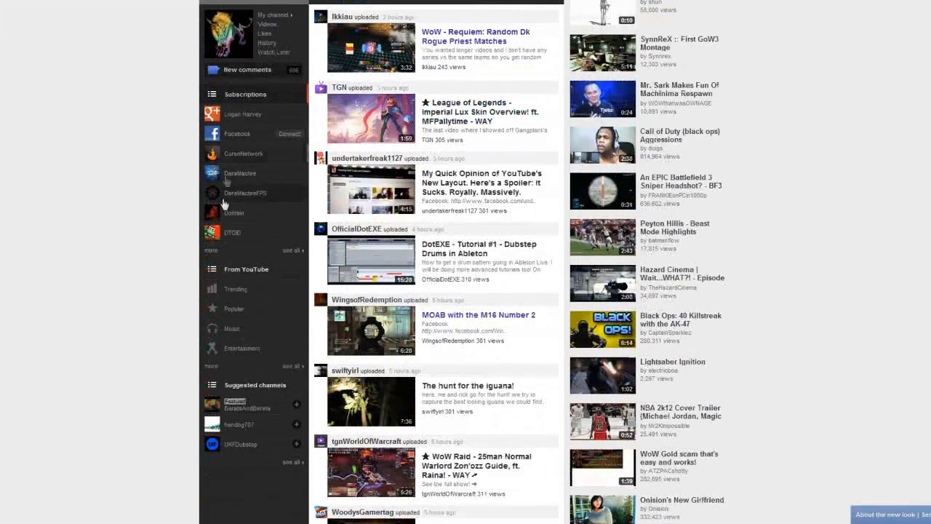
# - Browse the pinned DaraMactire and Dontain feeds, ending on DTOID's (Destructoid) activity feed
pyautogui.click(240, 172)
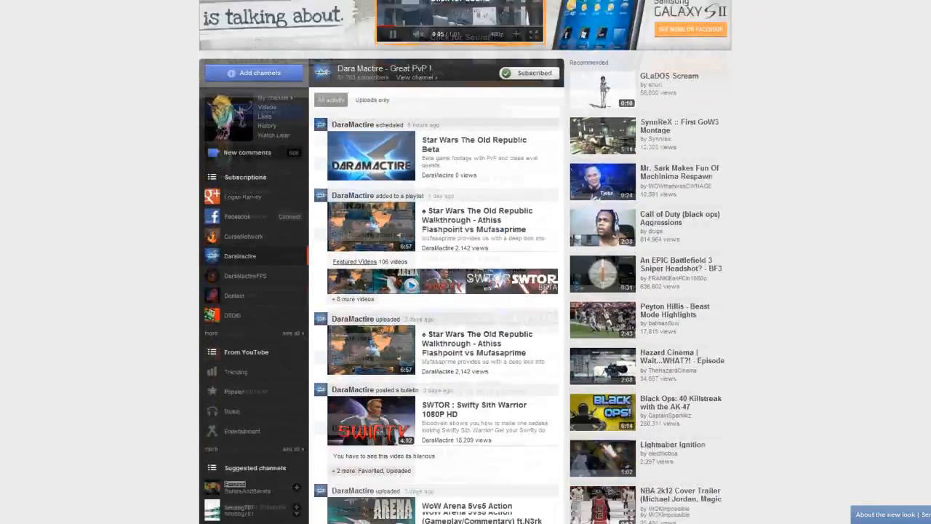
pyautogui.scroll(-3)
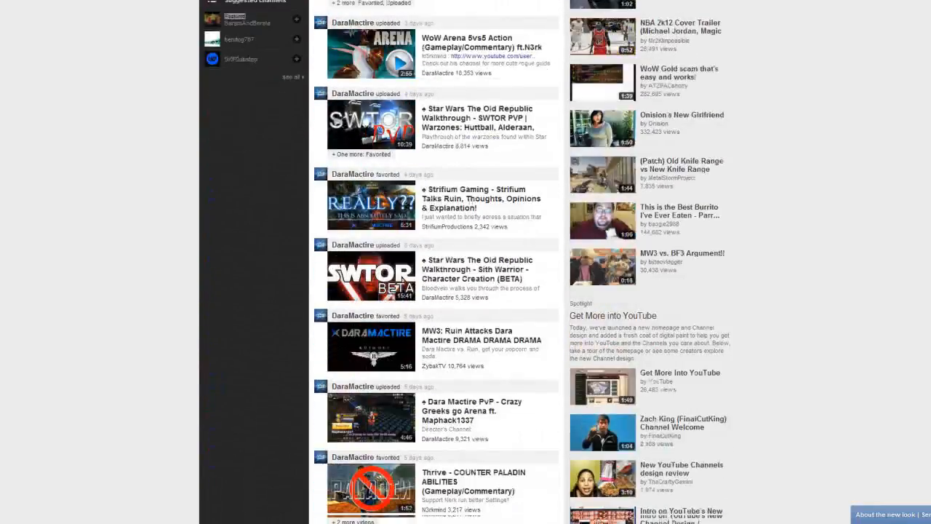
pyautogui.scroll(-3)
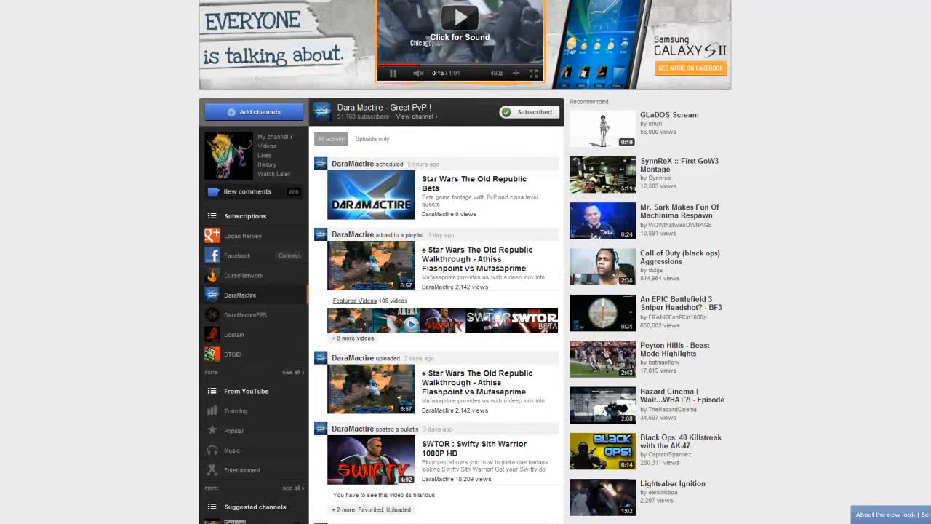
pyautogui.scroll(-3)
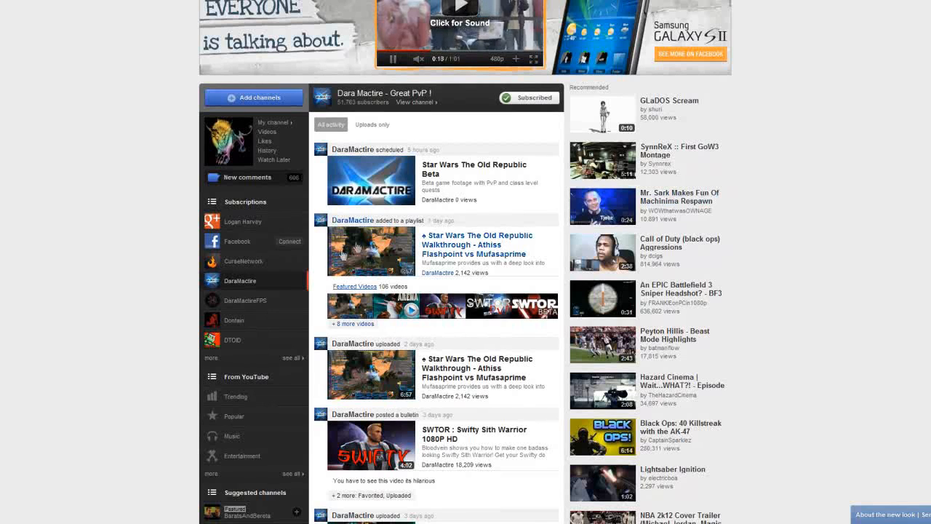
pyautogui.click(234, 320)
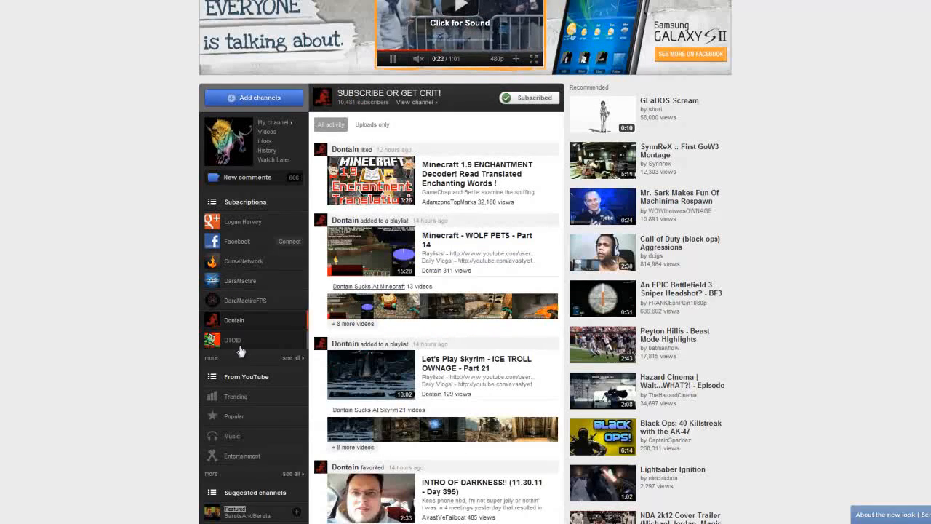
pyautogui.click(233, 340)
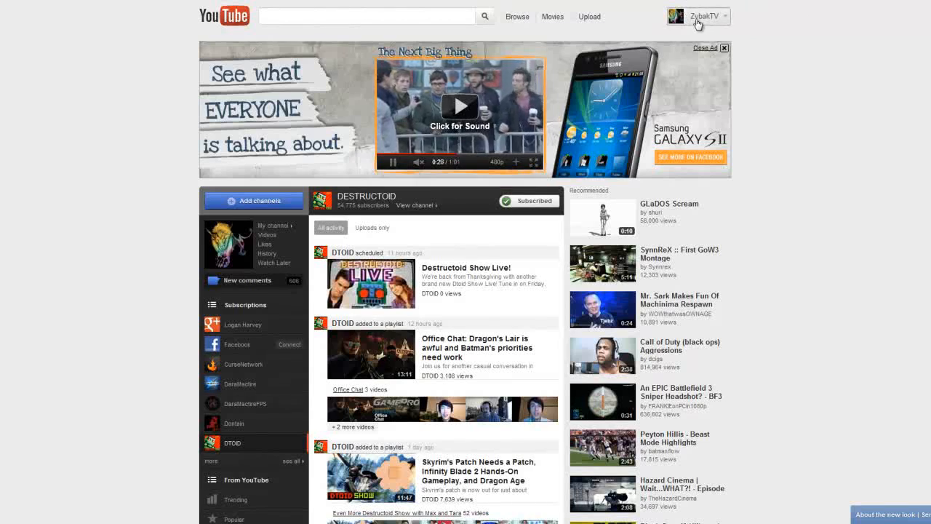
# - Go to your own ZybakTV channel page and scroll its featured video, playlists and channels
pyautogui.click(708, 16)
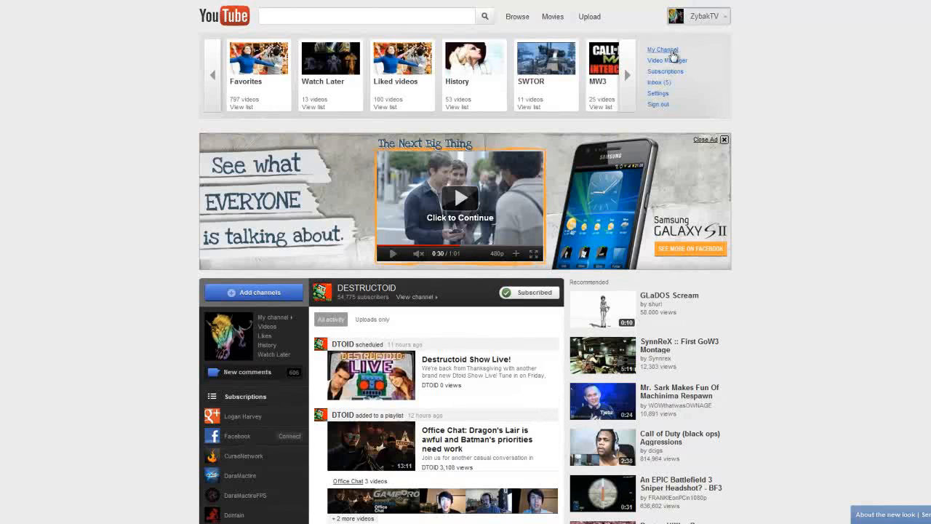
pyautogui.click(661, 50)
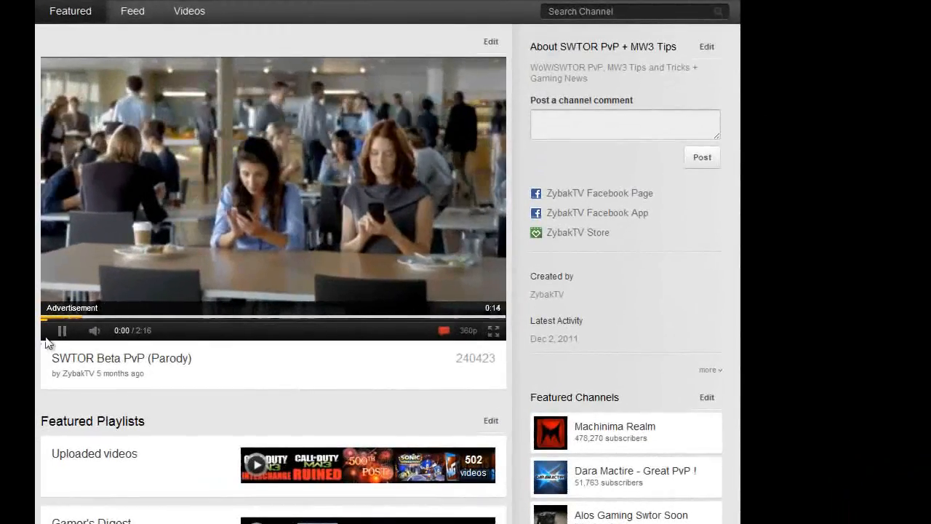
pyautogui.scroll(-3)
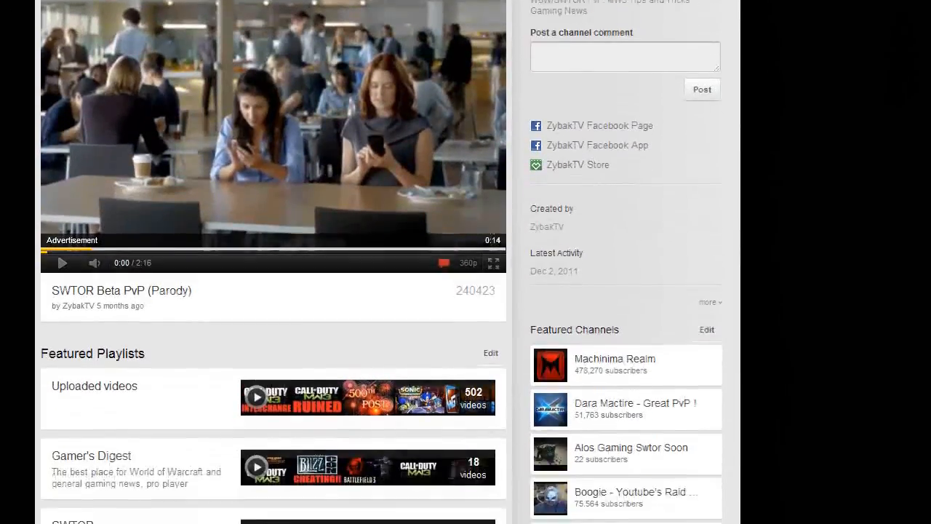
pyautogui.scroll(-3)
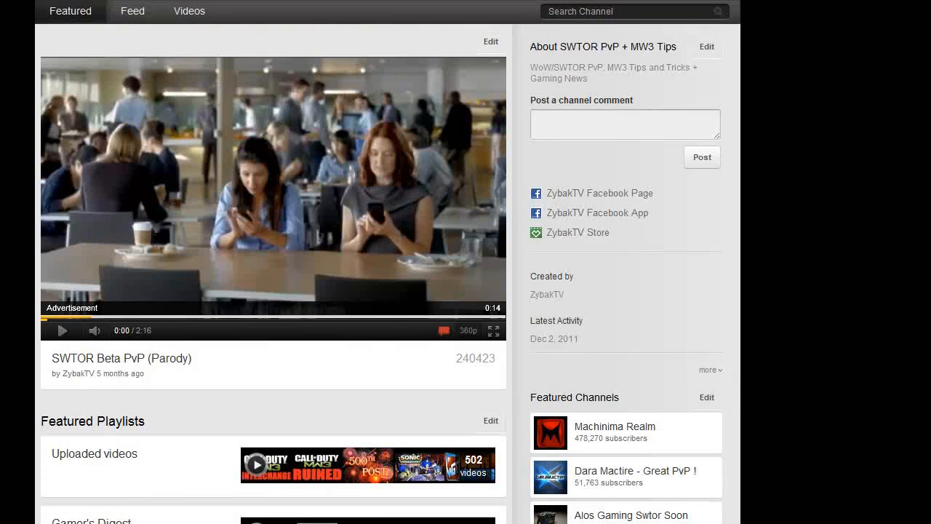
pyautogui.scroll(-3)
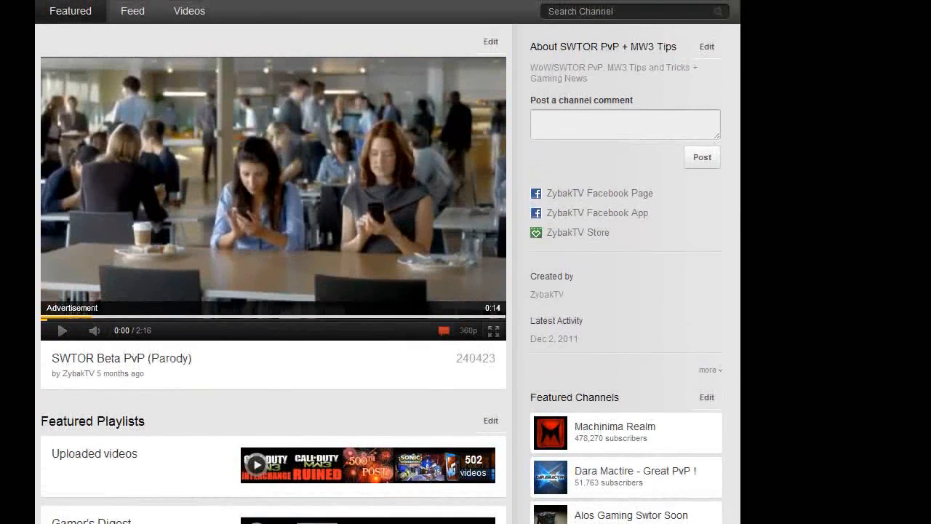
pyautogui.scroll(-3)
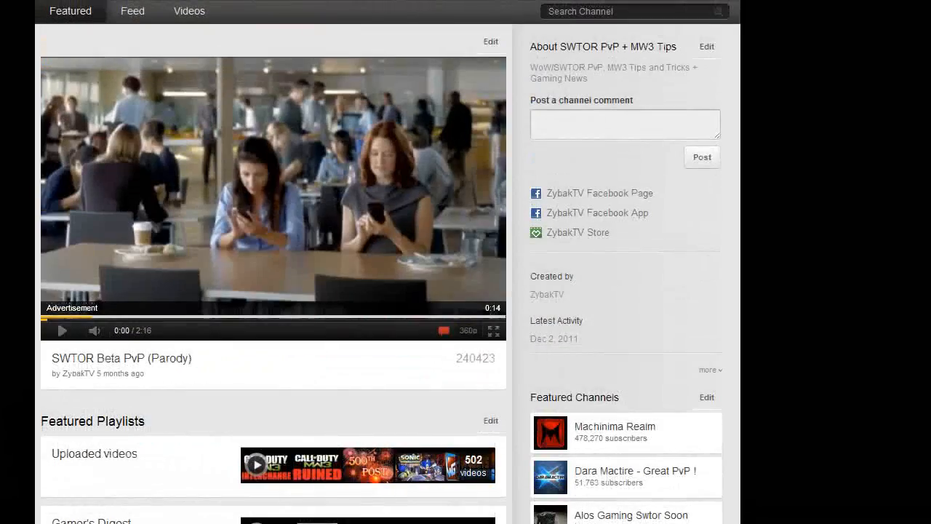
pyautogui.moveTo(133, 11)
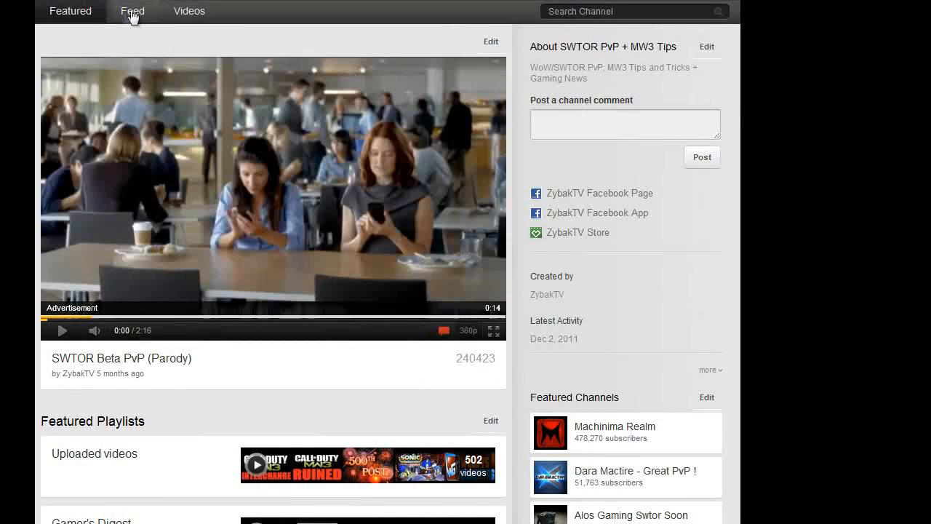
pyautogui.moveTo(131, 15)
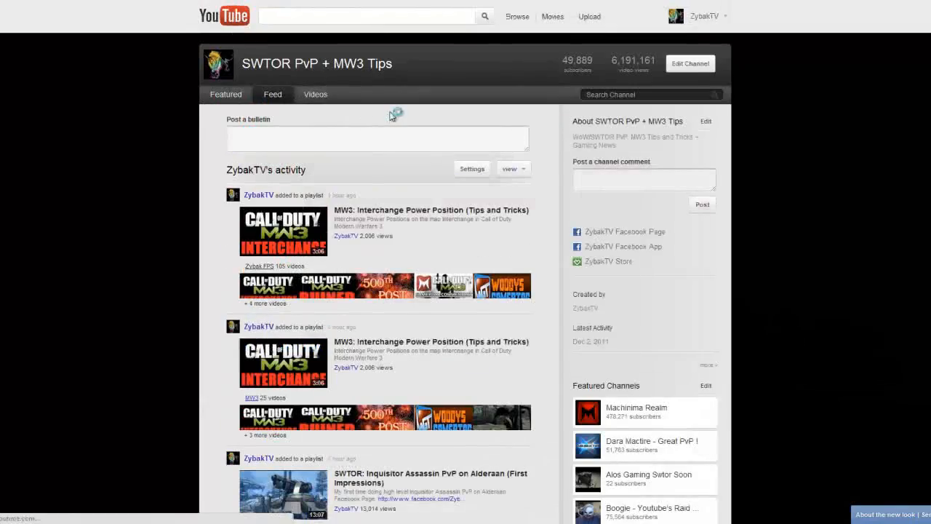
# - Switch to the channel's Videos tab and scroll through the 502 uploads
pyautogui.click(315, 94)
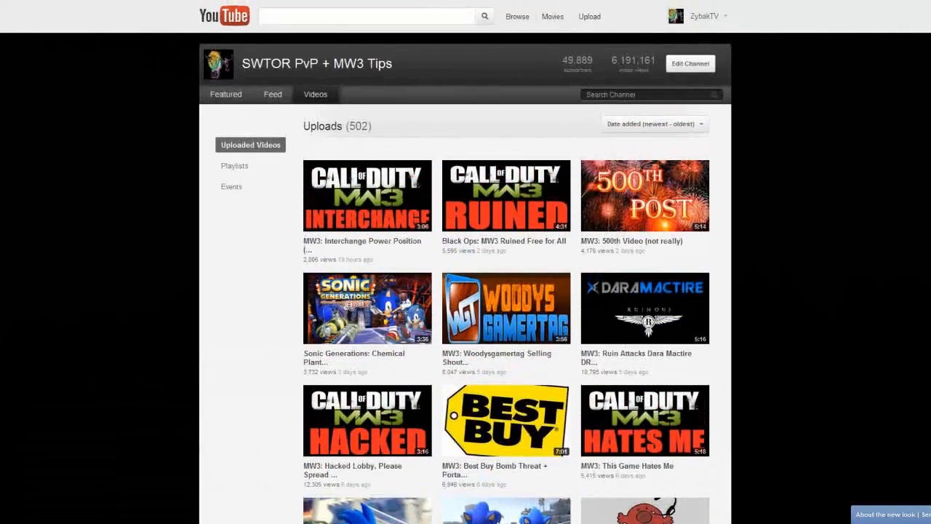
pyautogui.scroll(-3)
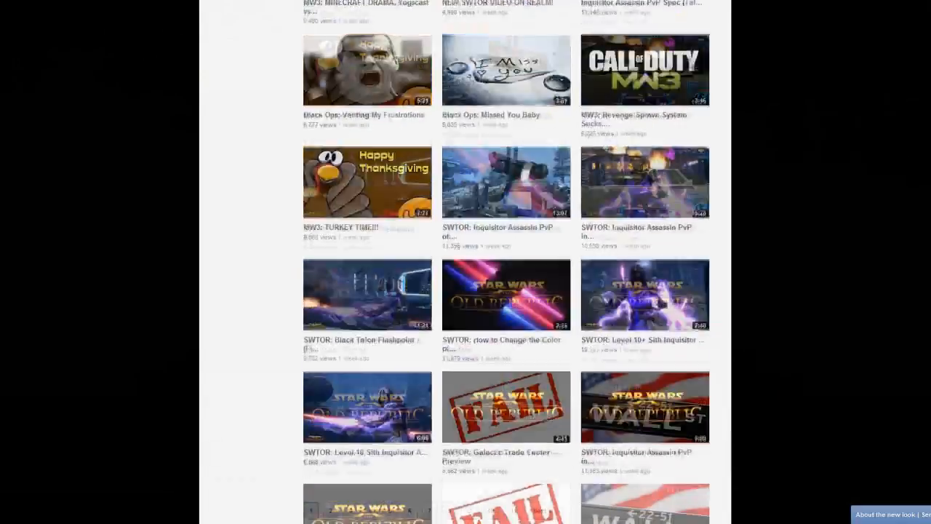
pyautogui.scroll(-3)
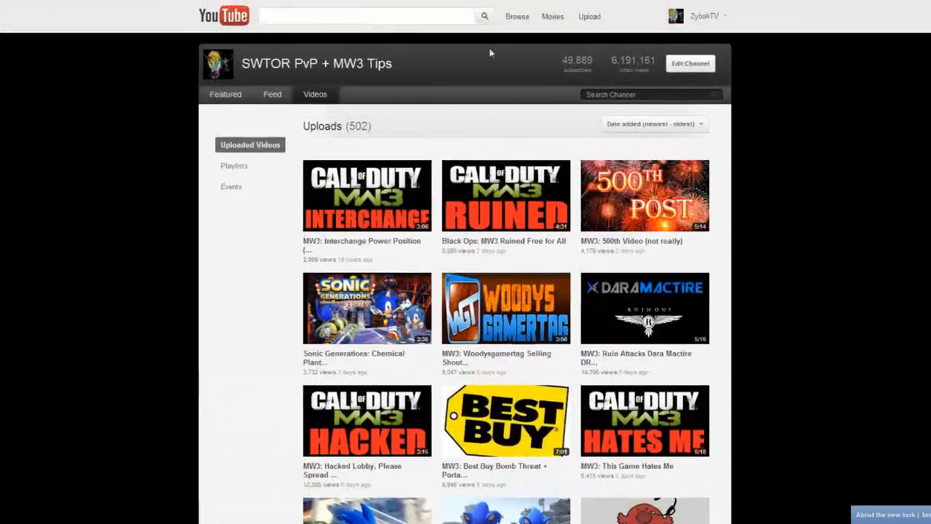
pyautogui.scroll(-3)
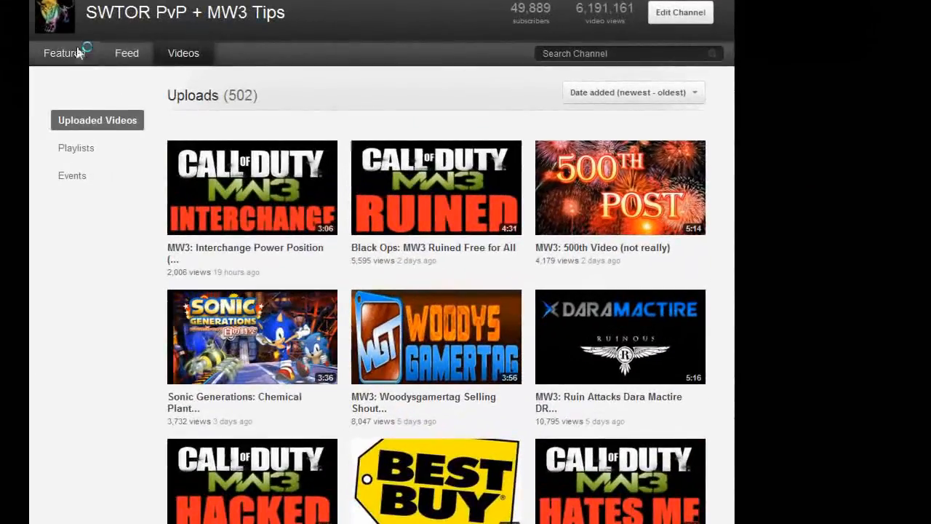
# - Return to the channel's Featured tab and scroll down to the Featured Playlists
pyautogui.click(56, 52)
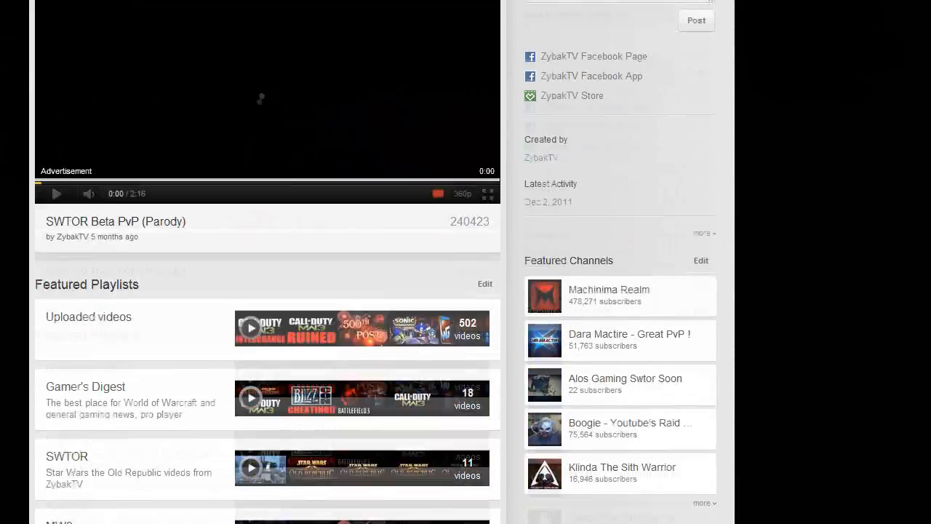
pyautogui.scroll(-3)
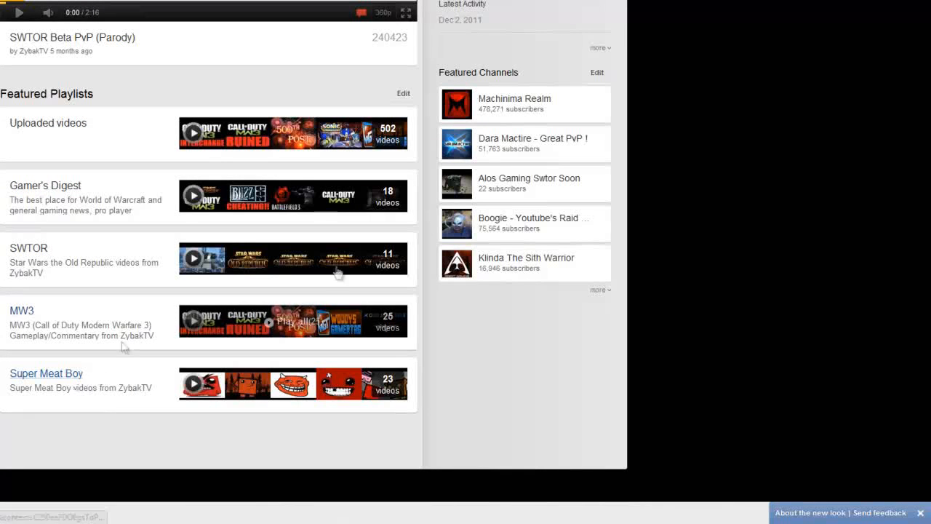
pyautogui.scroll(-3)
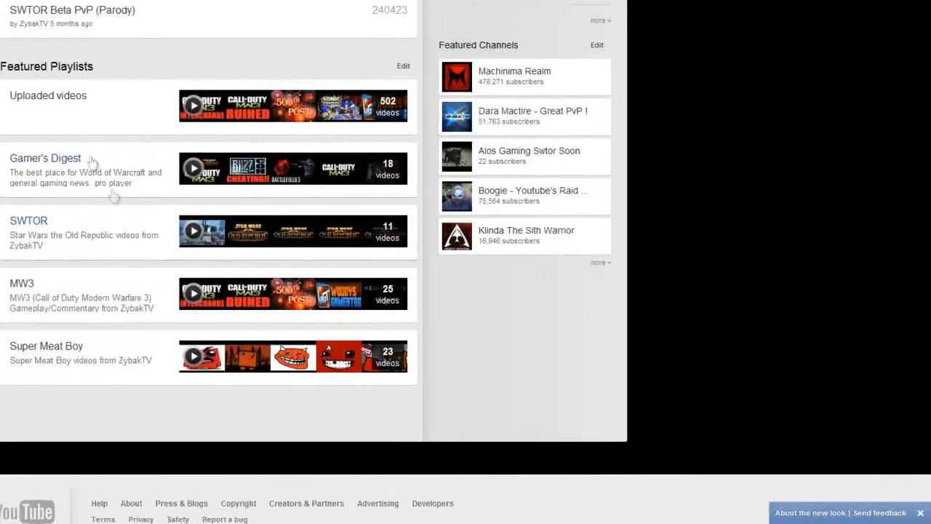
pyautogui.moveTo(109, 384)
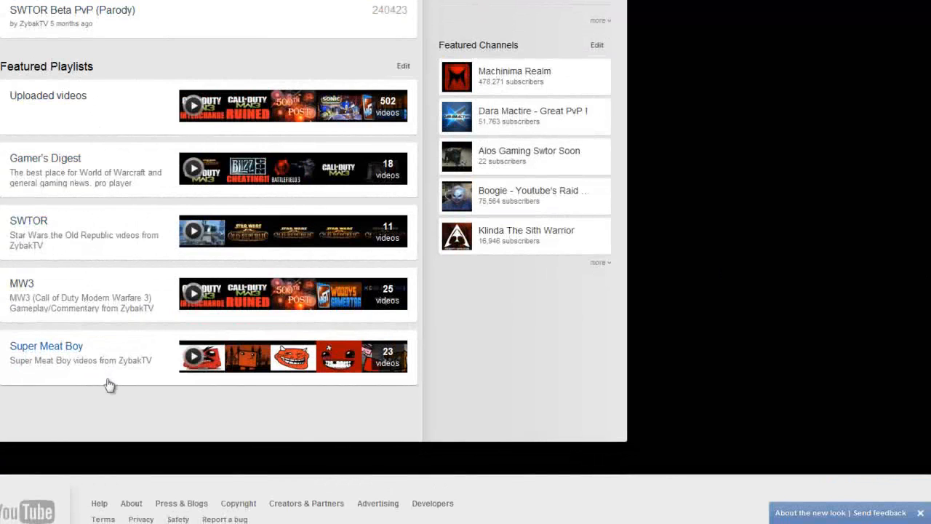
pyautogui.moveTo(93, 364)
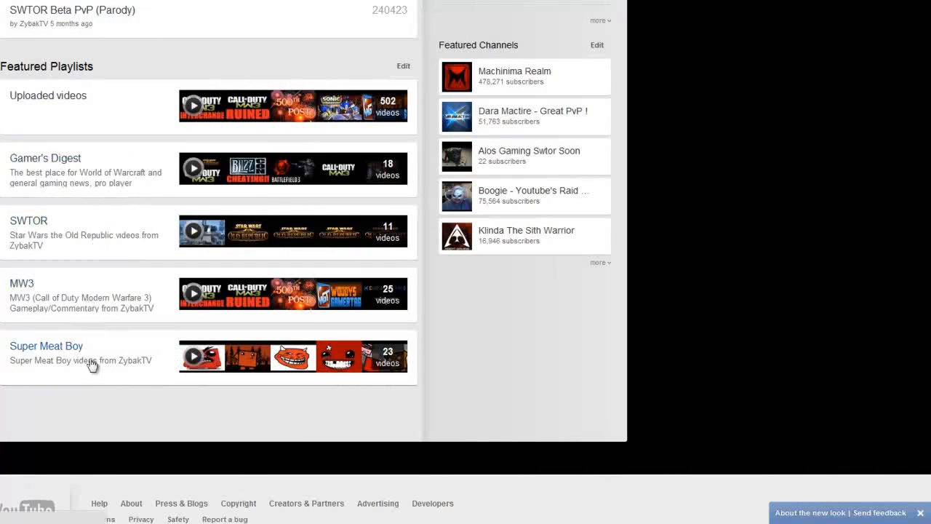
pyautogui.moveTo(148, 390)
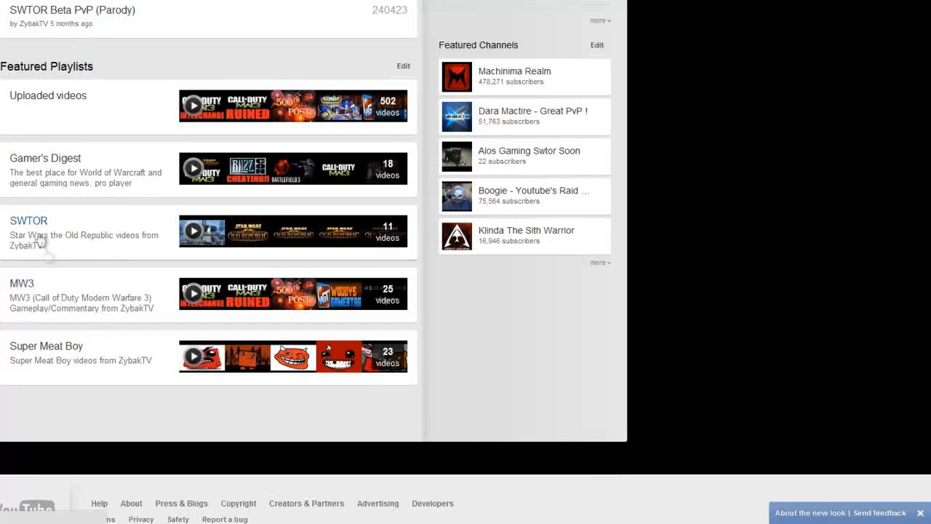
pyautogui.moveTo(128, 191)
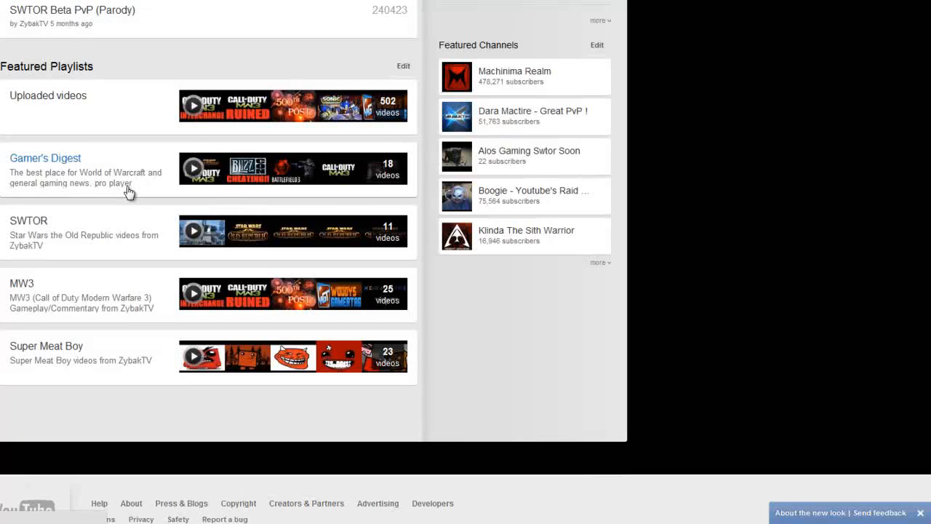
pyautogui.moveTo(29, 220)
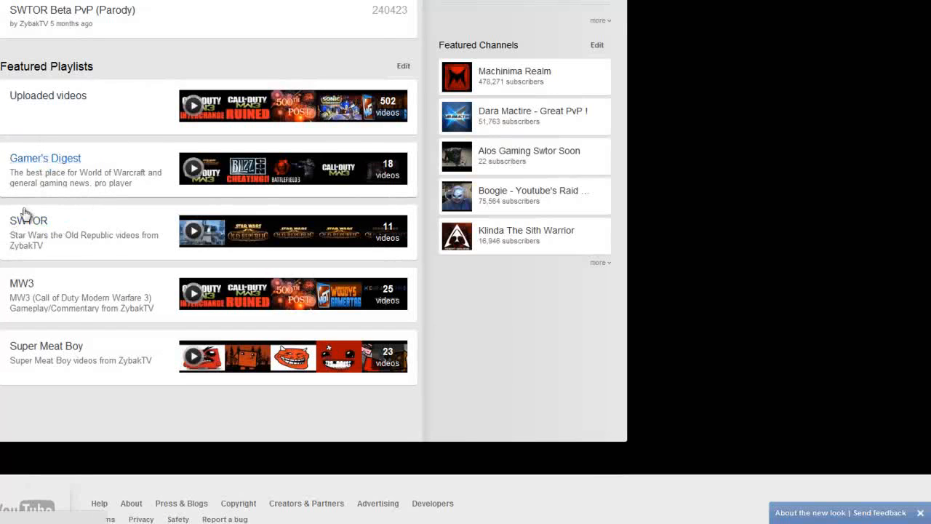
pyautogui.scroll(-3)
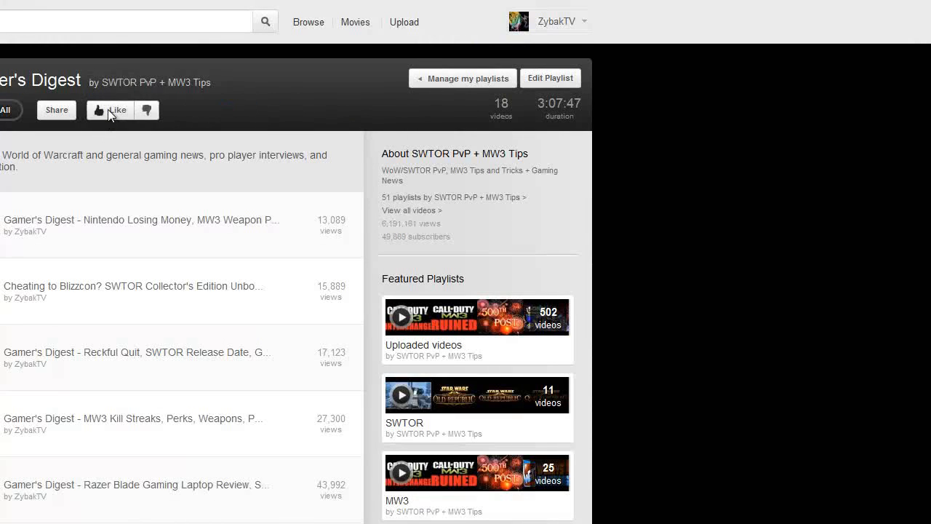
# - Like Gamer's Digest, then go back to the SWTOR PvP + MW3 Tips Featured page
pyautogui.click(109, 110)
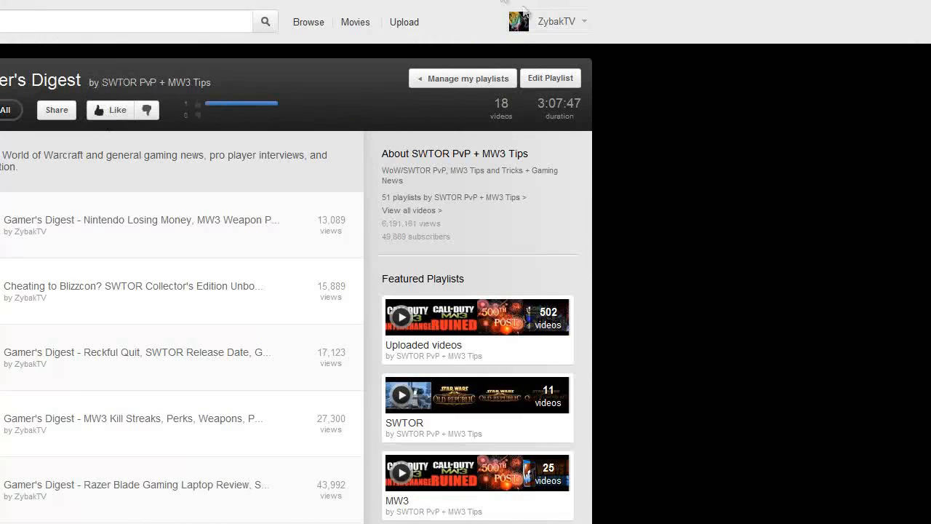
pyautogui.click(549, 21)
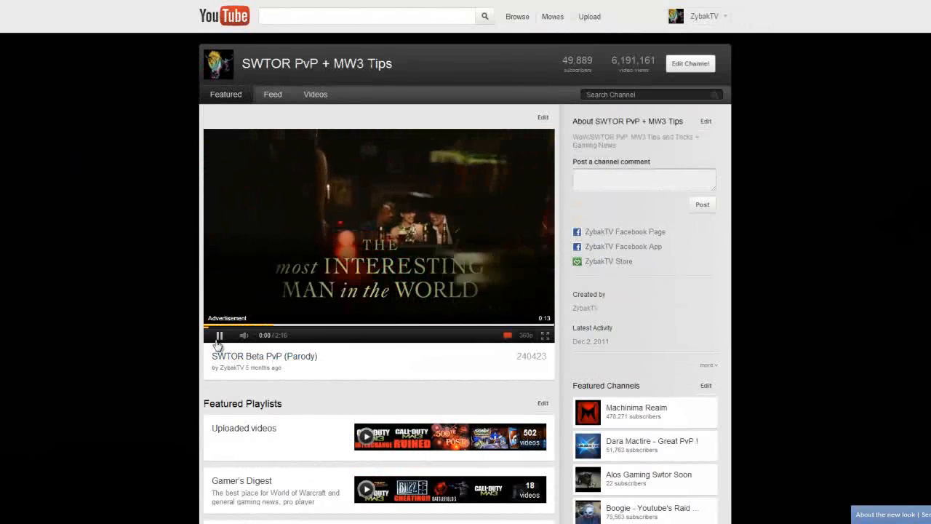
# - Pause the featured SWTOR Beta PvP (Parody) video and scroll to the featured playlists
pyautogui.click(219, 336)
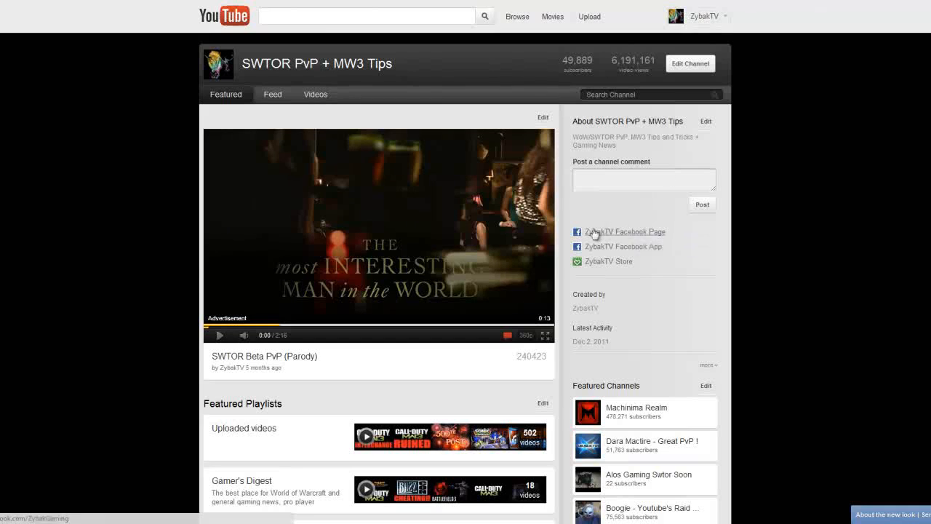
pyautogui.moveTo(621, 268)
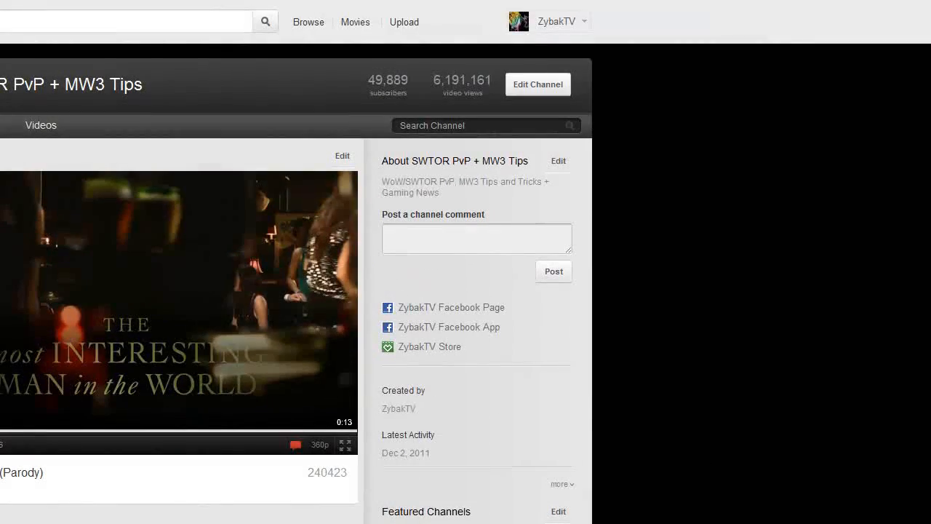
pyautogui.scroll(-3)
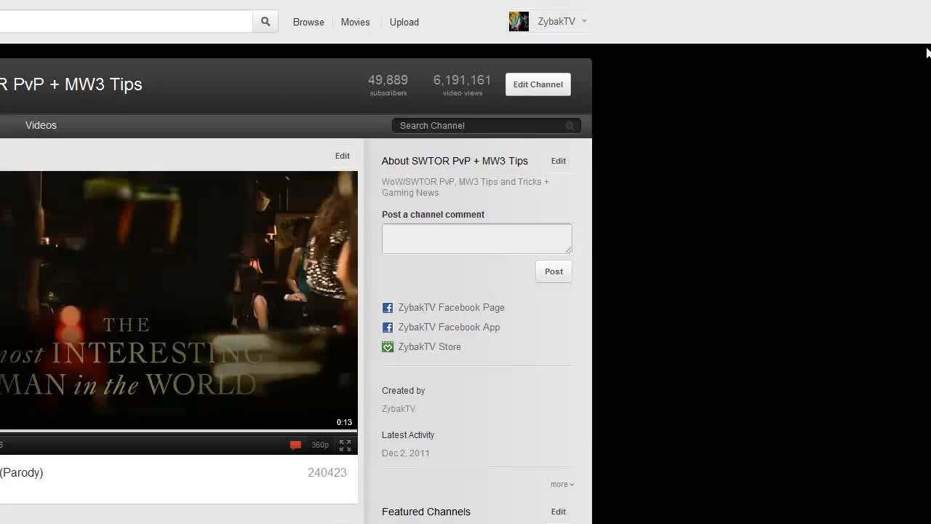
pyautogui.scroll(-3)
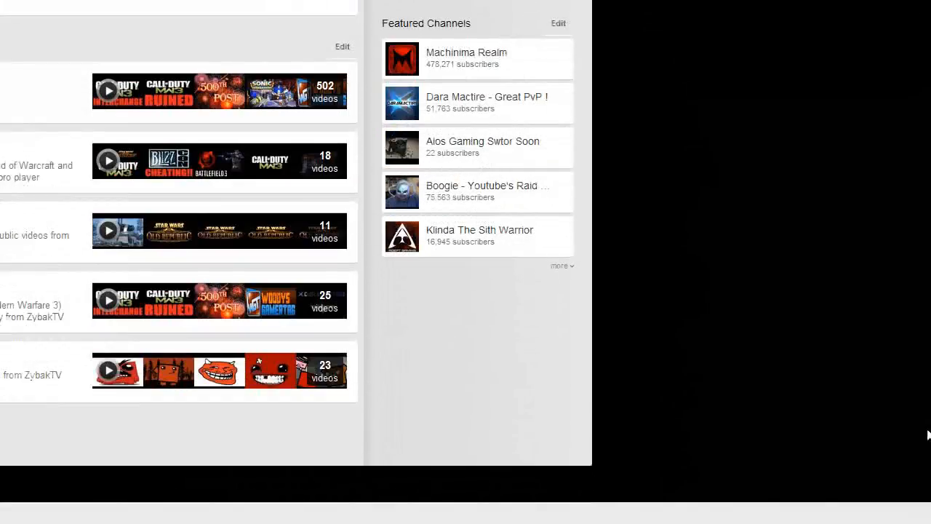